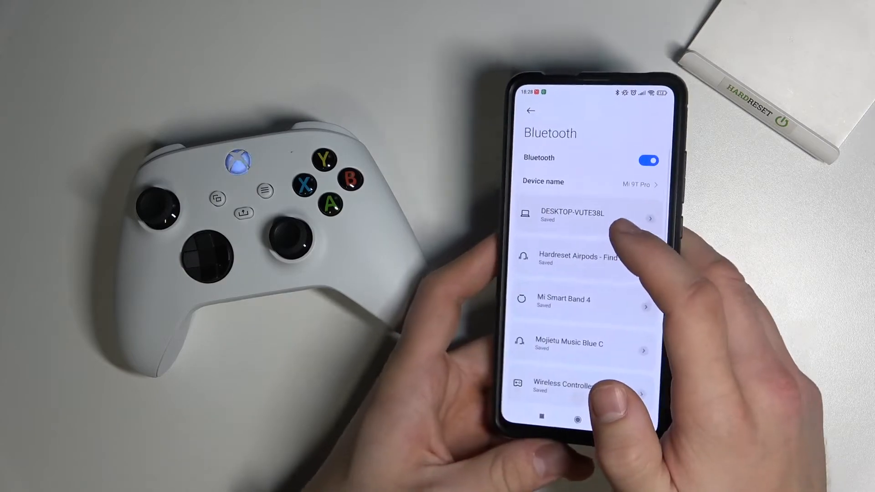
Step: Scroll the Bluetooth screen to Available Devices to reveal the Xbox Wireless Controller
scroll(up, 3)
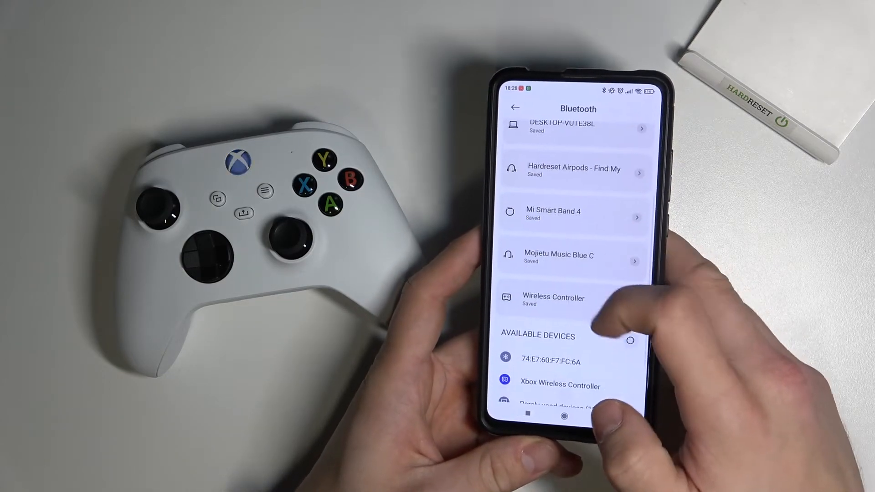
scroll(down, 3)
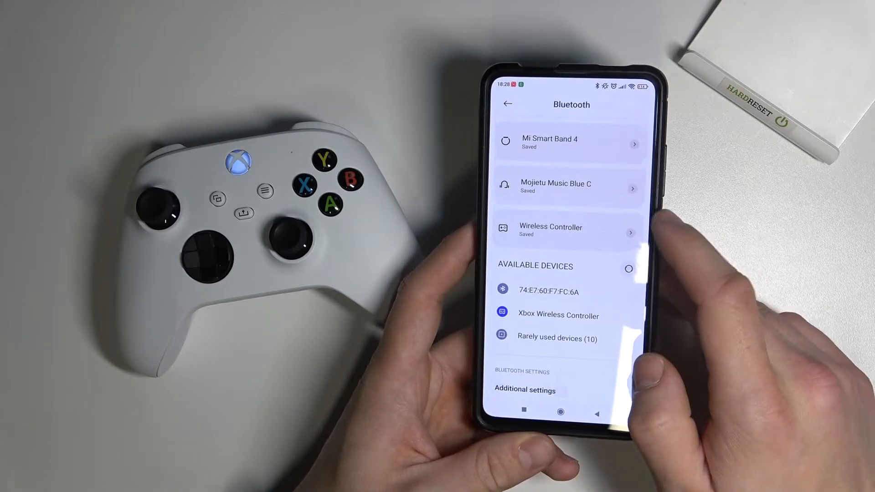
Step: Pair with the Xbox Wireless Controller and confirm it moved to paired devices
click(558, 315)
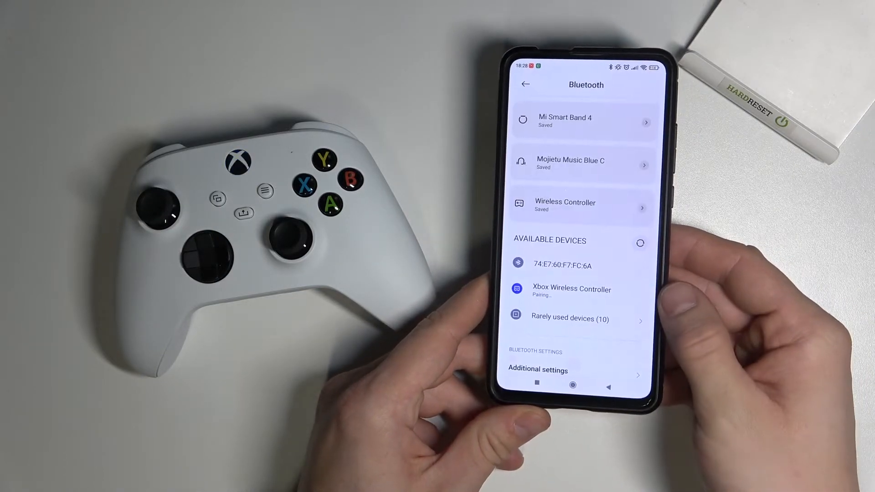
scroll(down, 3)
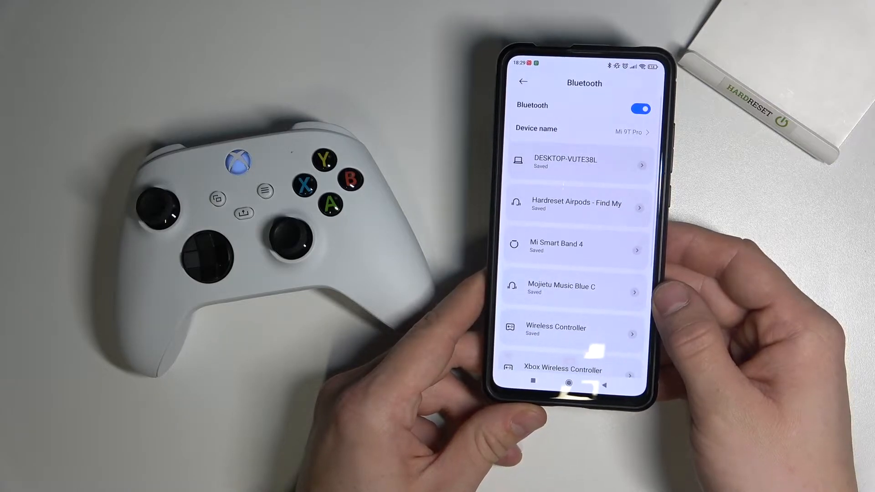